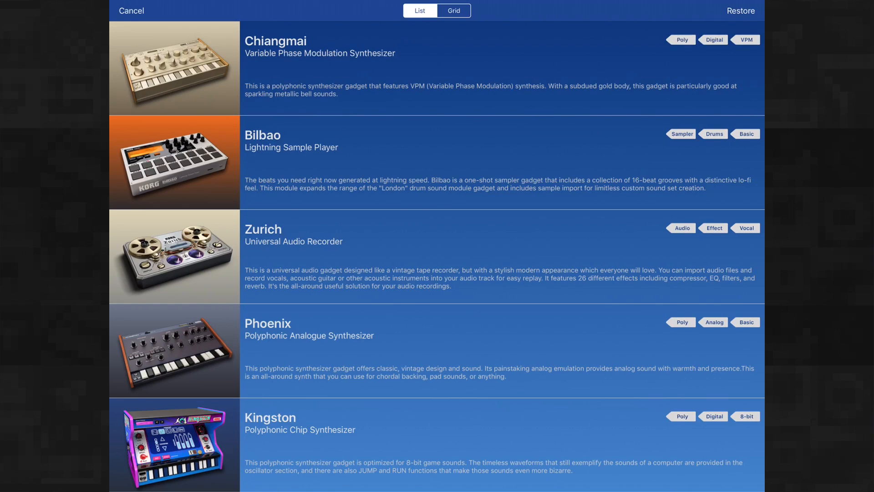
- Scroll through the song view to reach Track 3's Bilbao gadget
scroll(down, 3)
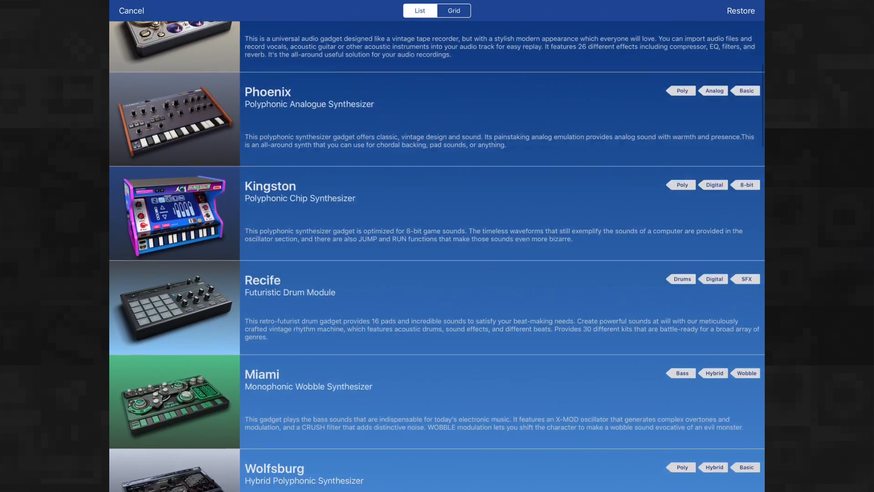
scroll(down, 3)
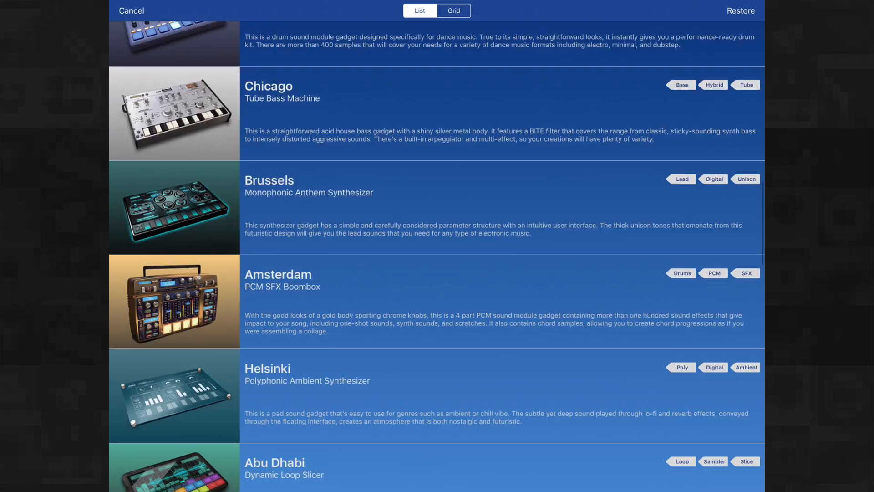
scroll(down, 3)
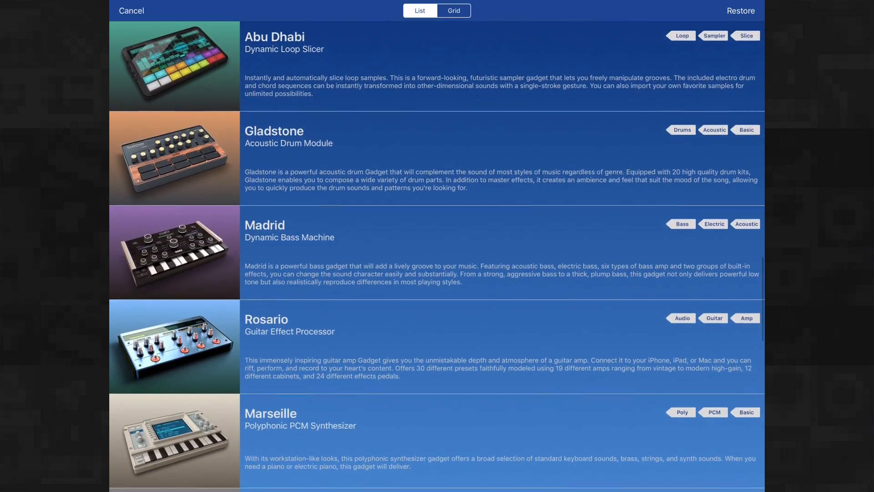
scroll(down, 3)
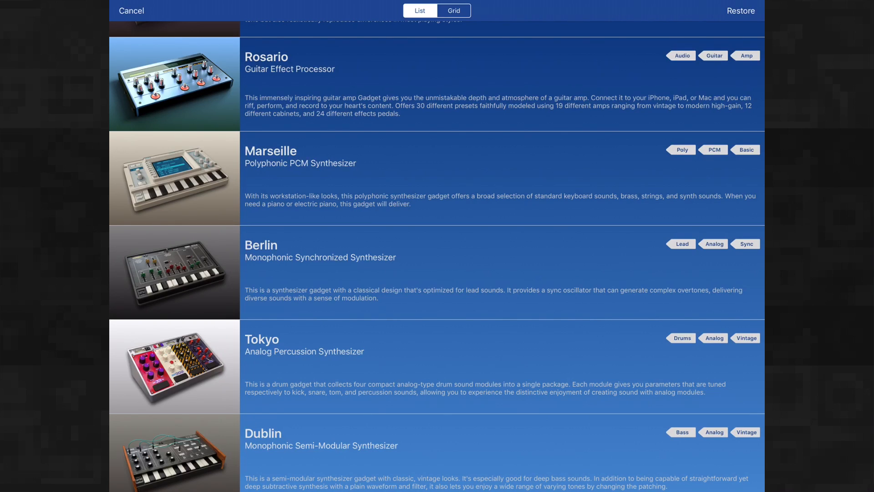
scroll(down, 3)
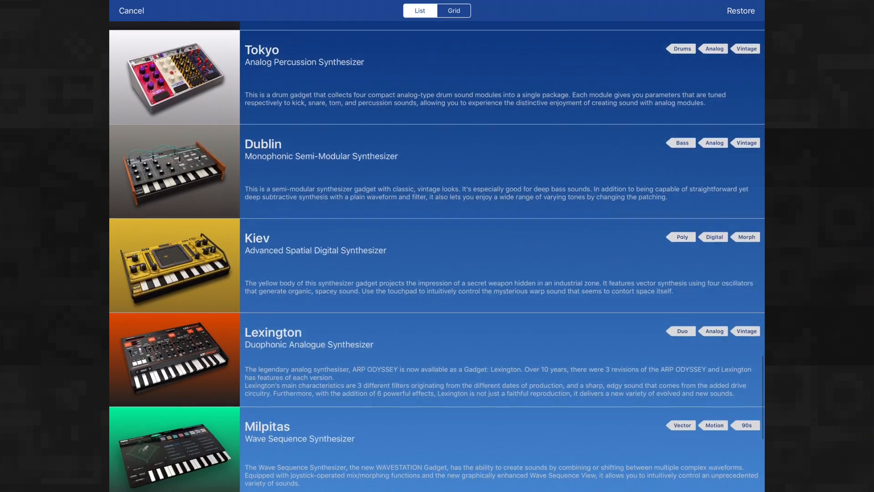
scroll(down, 3)
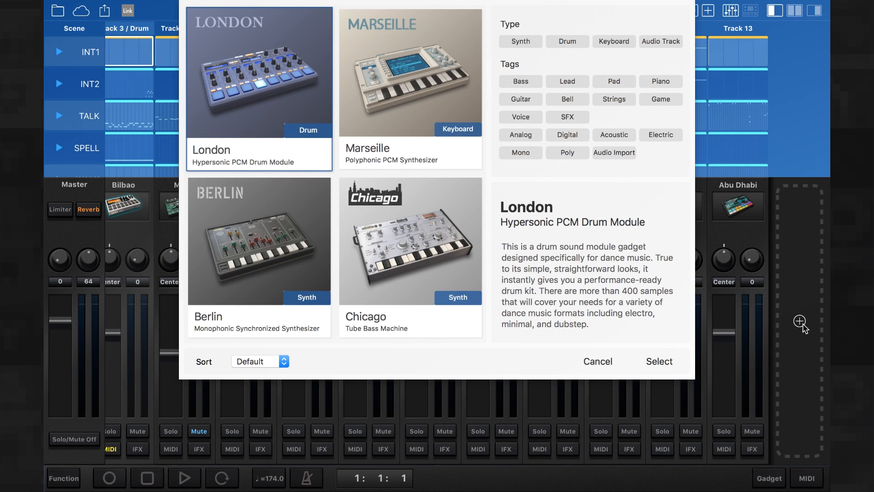
scroll(down, 3)
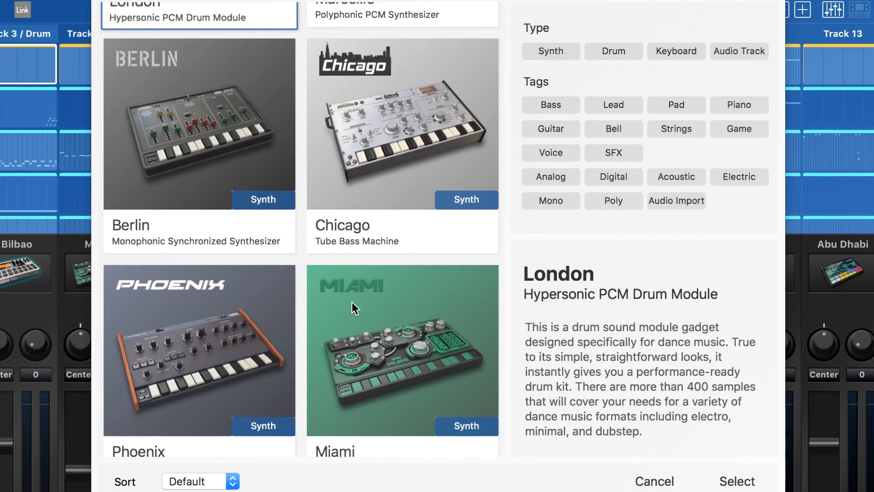
scroll(down, 3)
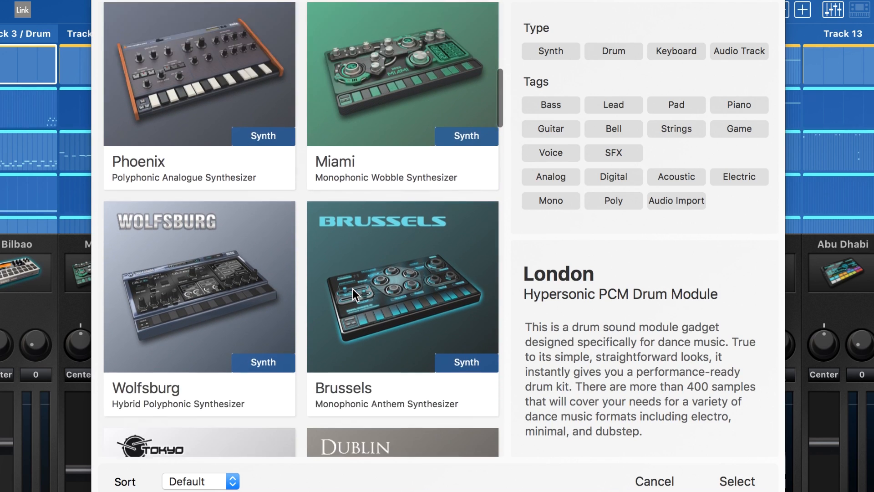
scroll(down, 3)
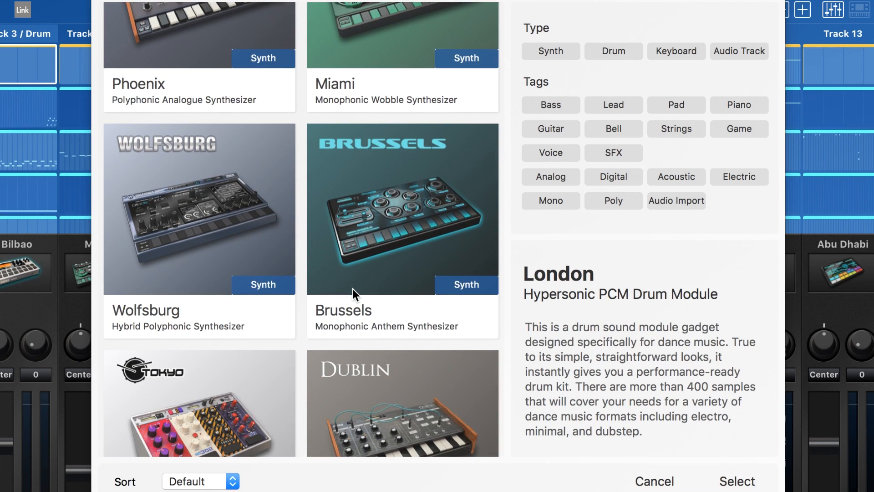
scroll(down, 3)
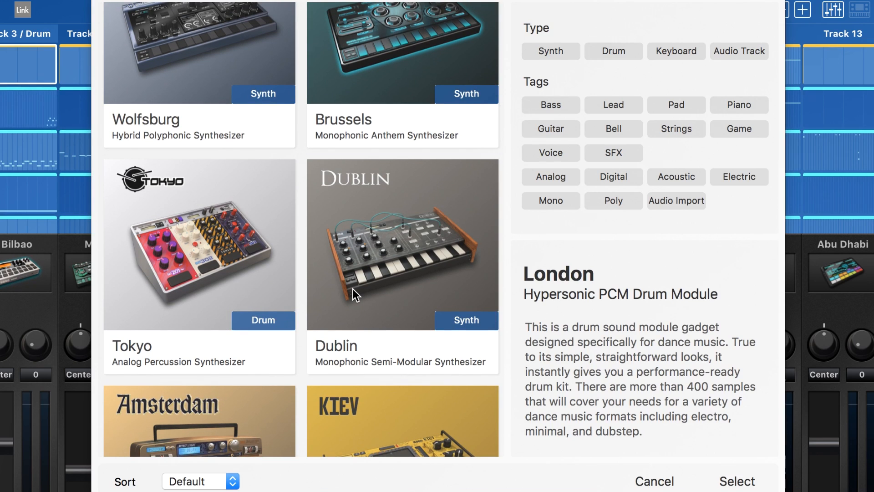
scroll(down, 3)
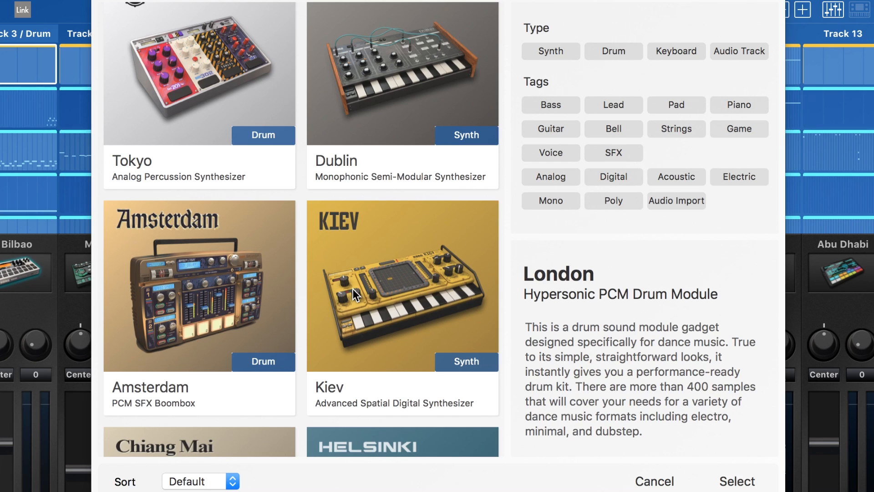
scroll(down, 3)
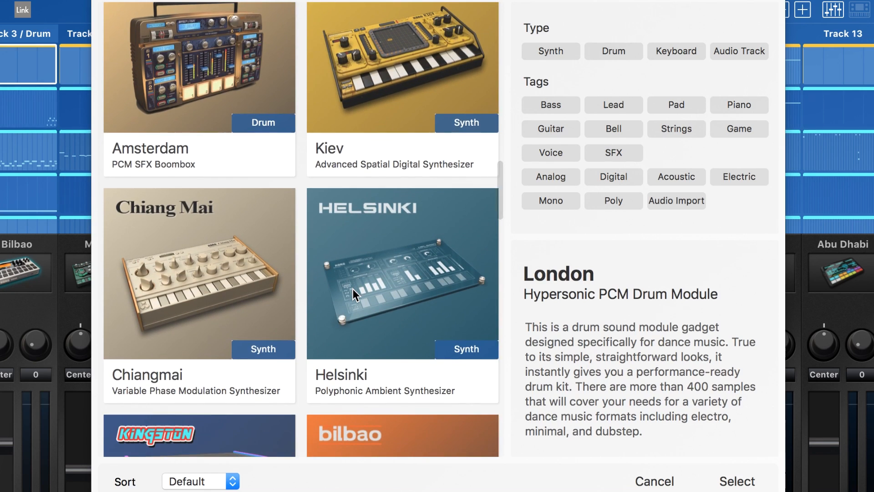
scroll(down, 3)
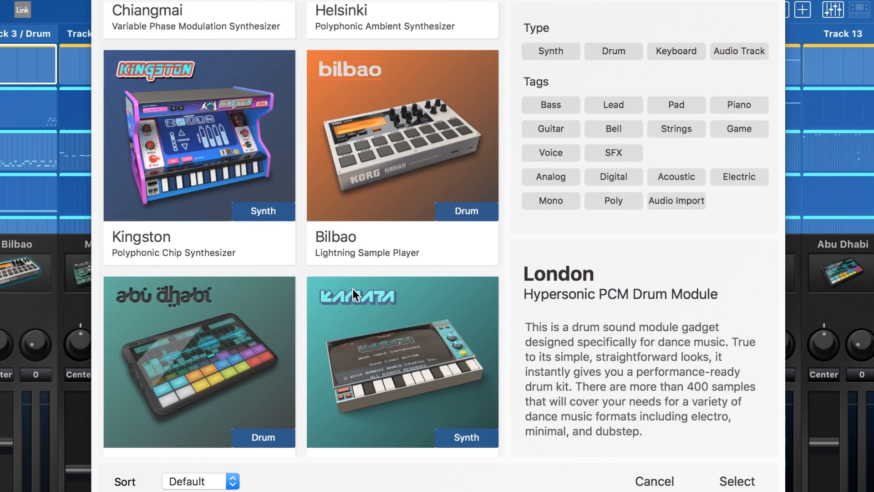
scroll(down, 3)
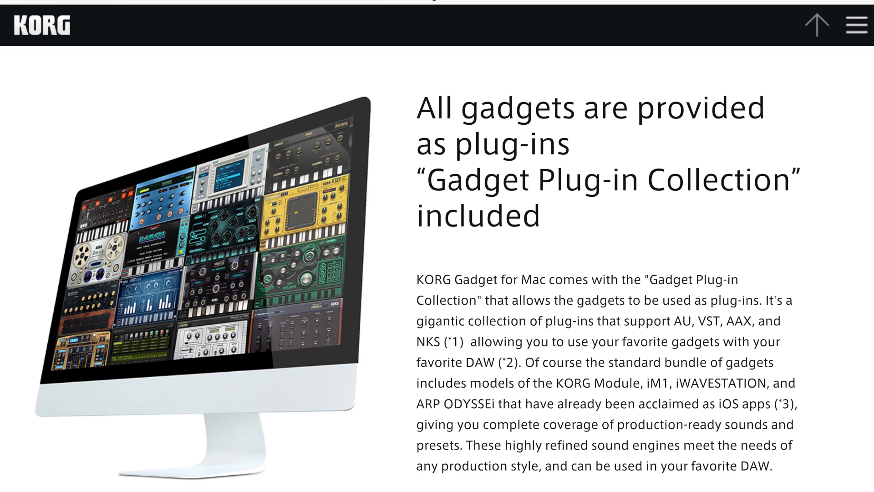
scroll(down, 3)
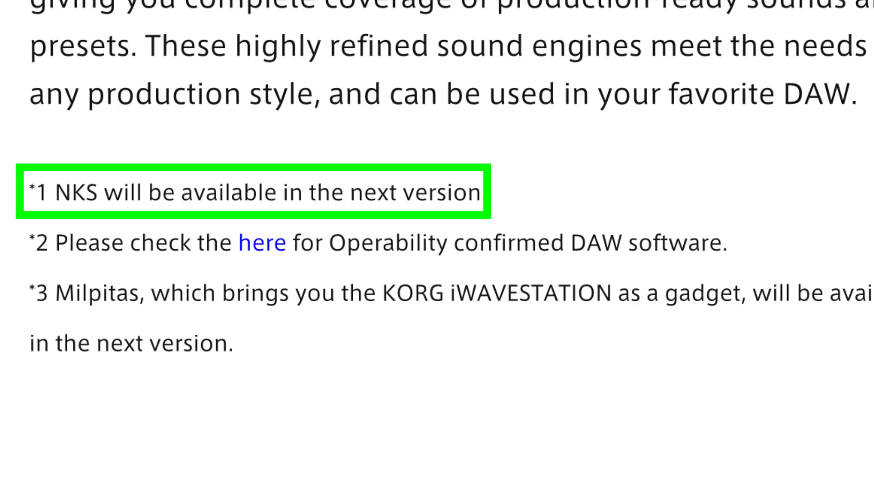
click(263, 242)
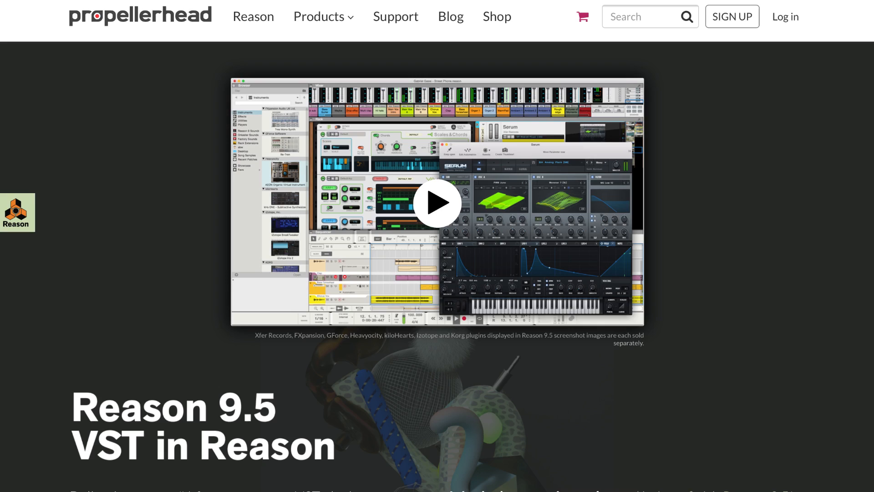
scroll(down, 3)
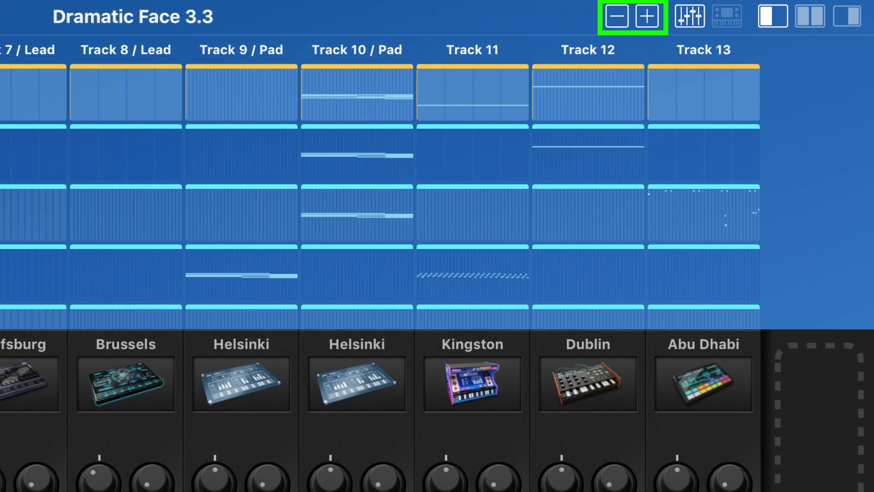
mouse_move(624, 89)
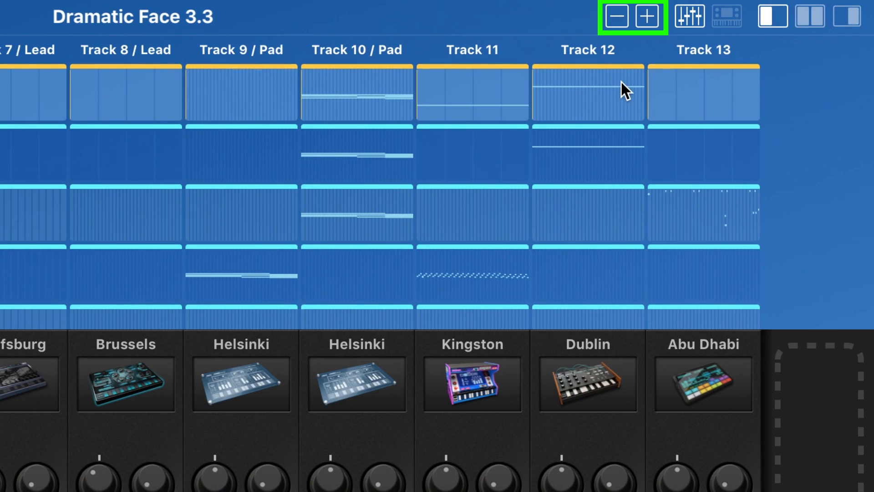
mouse_move(631, 36)
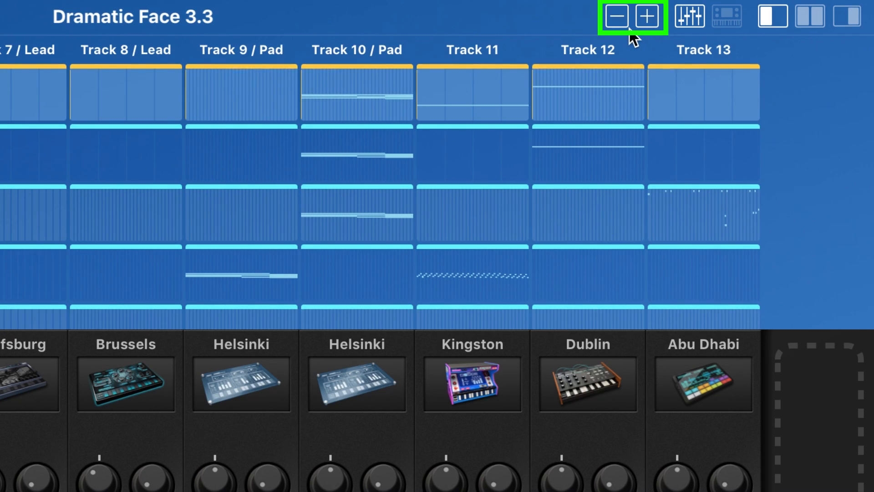
- Switch the window to the split layout of song and Bilbao editor
click(618, 17)
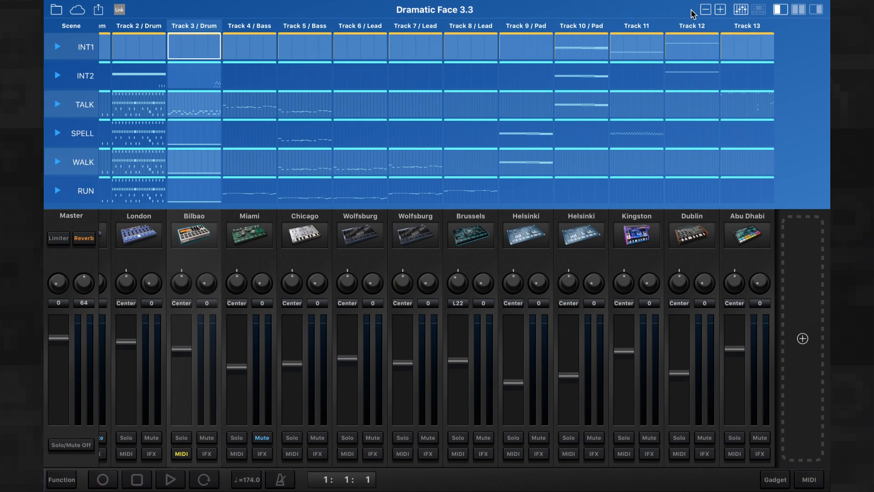
click(730, 10)
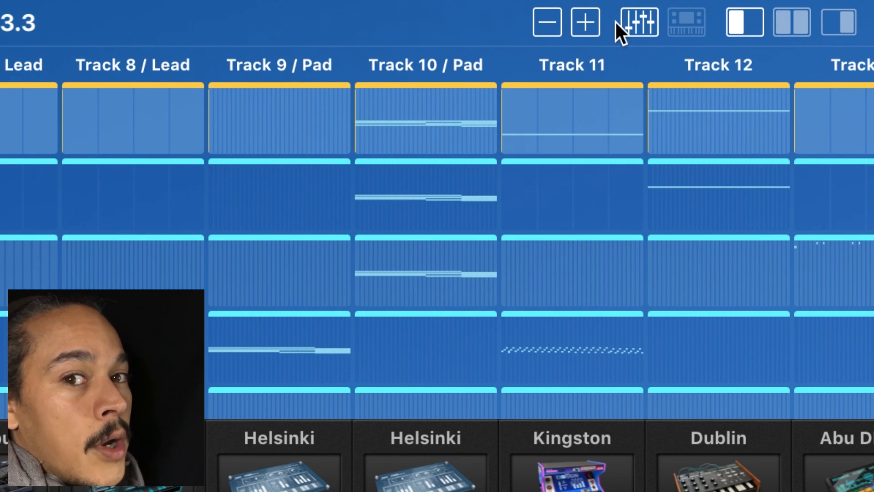
click(839, 22)
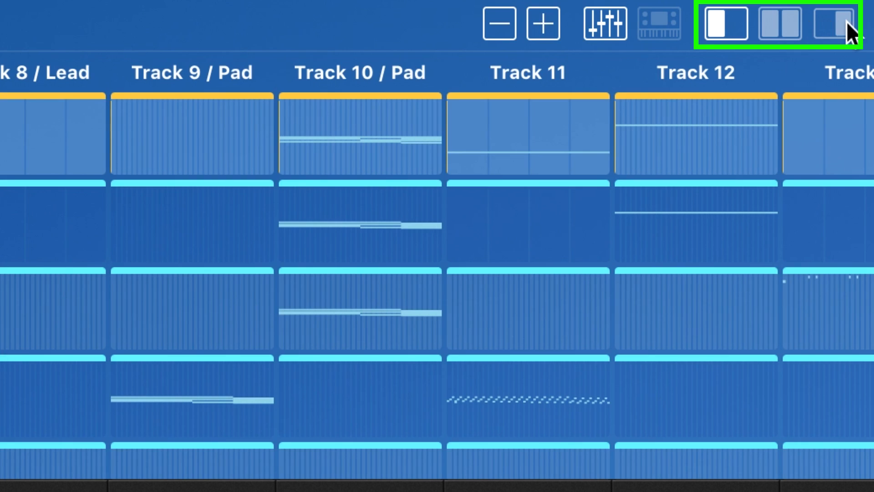
mouse_move(787, 39)
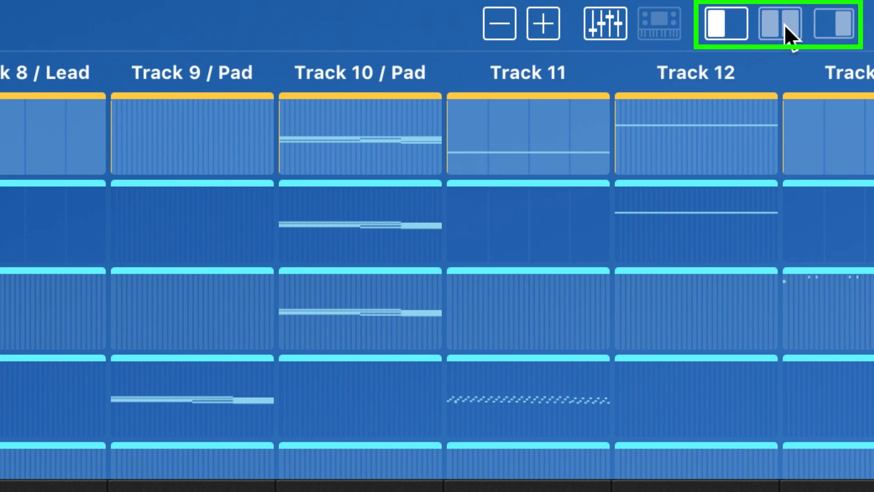
click(725, 25)
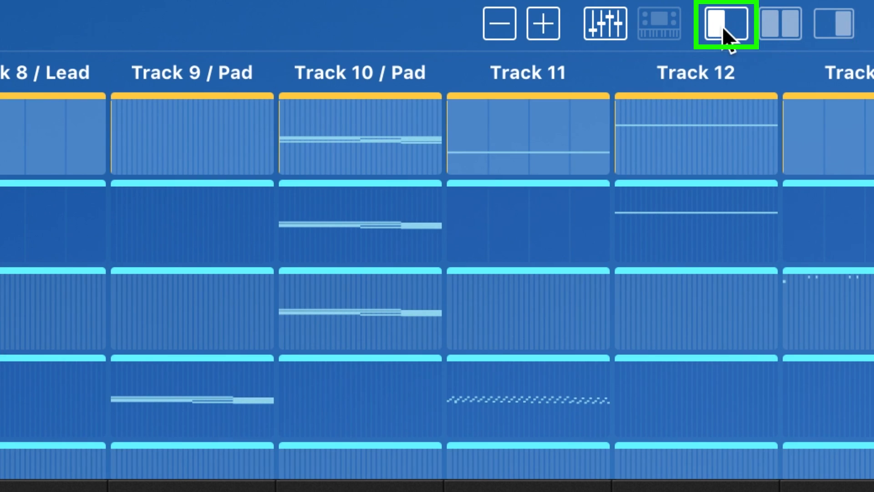
click(775, 10)
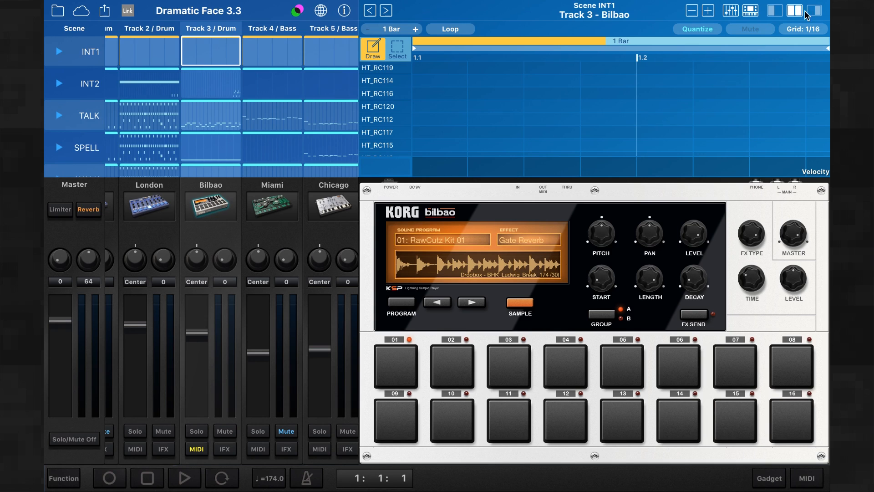
- Try editor-only view, return to split, then collapse and restore the gadget panel
click(814, 10)
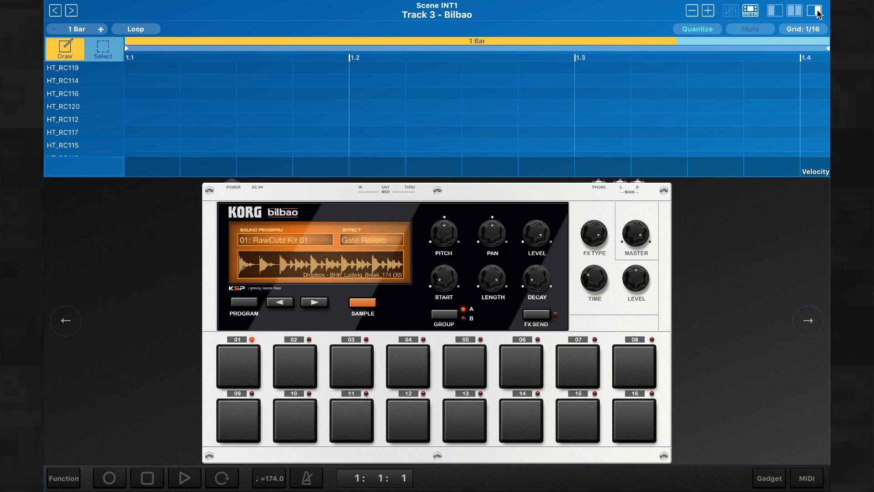
click(795, 10)
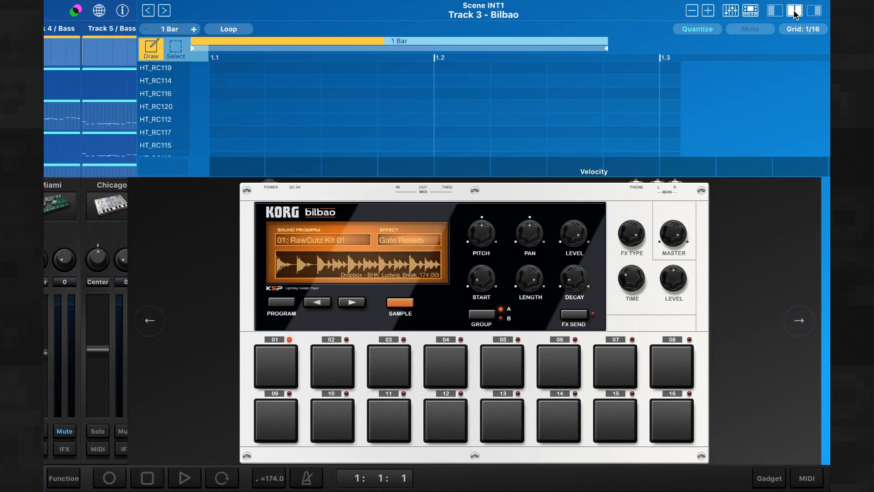
click(750, 10)
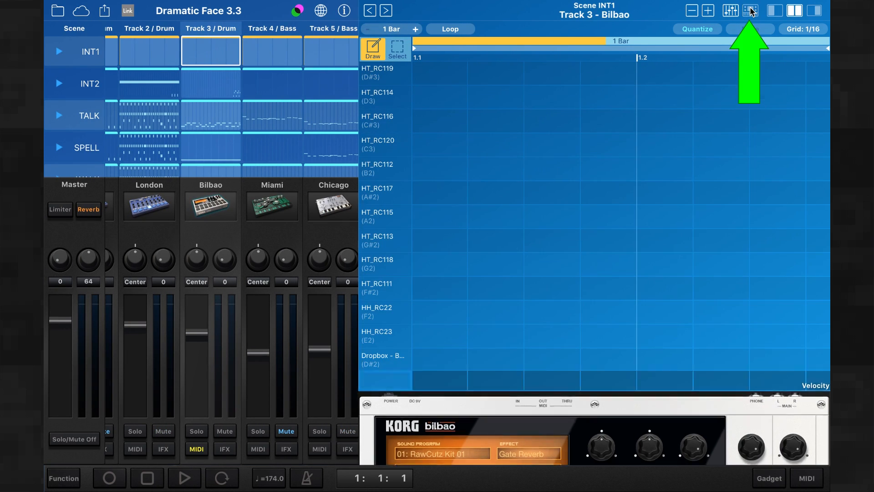
click(730, 10)
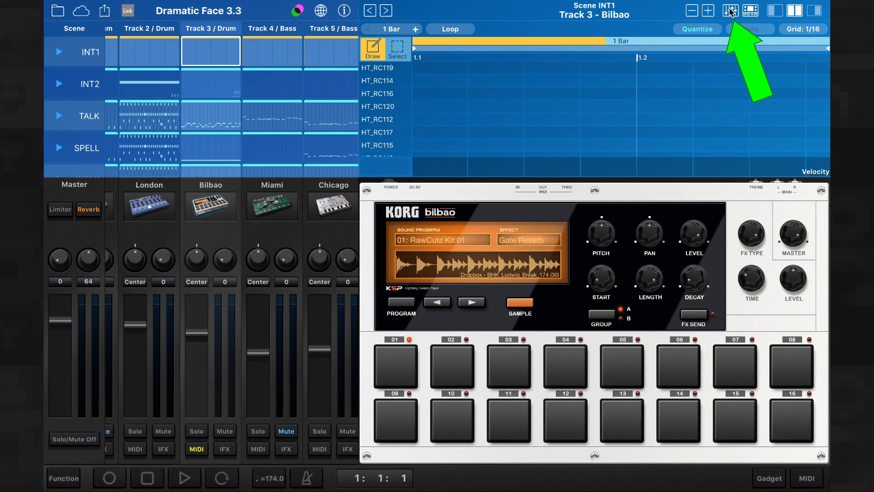